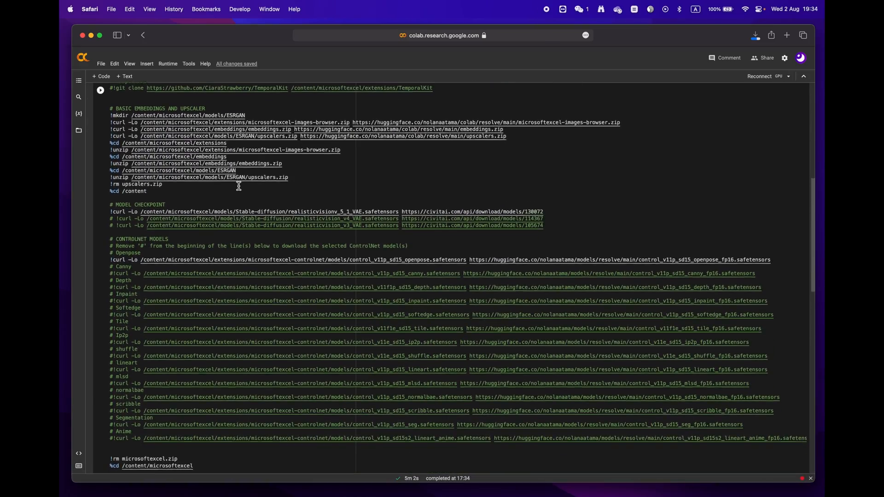
Run the Step 1 Stable Diffusion setup cell until the public gradio.live URL appears, then move to the Civitai Realistic Vision page.
{"action": "scroll", "scroll_direction": "down", "scroll_amount": 3}
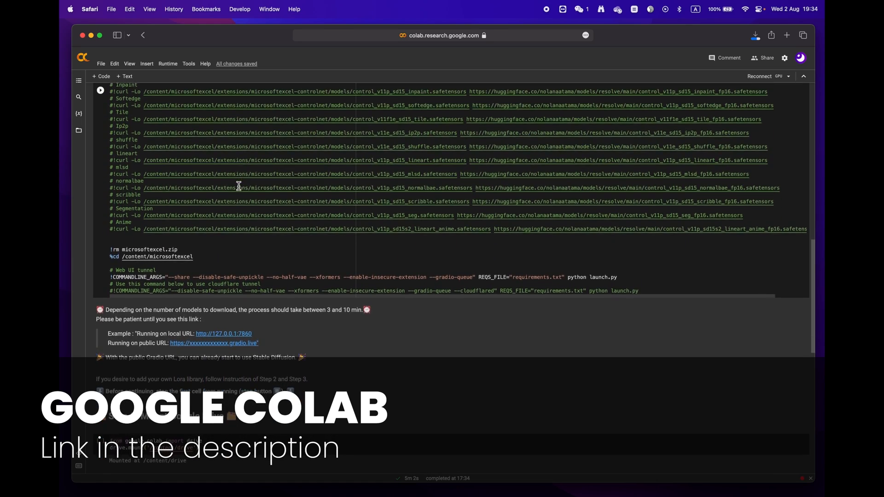
{"action": "scroll", "scroll_direction": "down", "scroll_amount": 3}
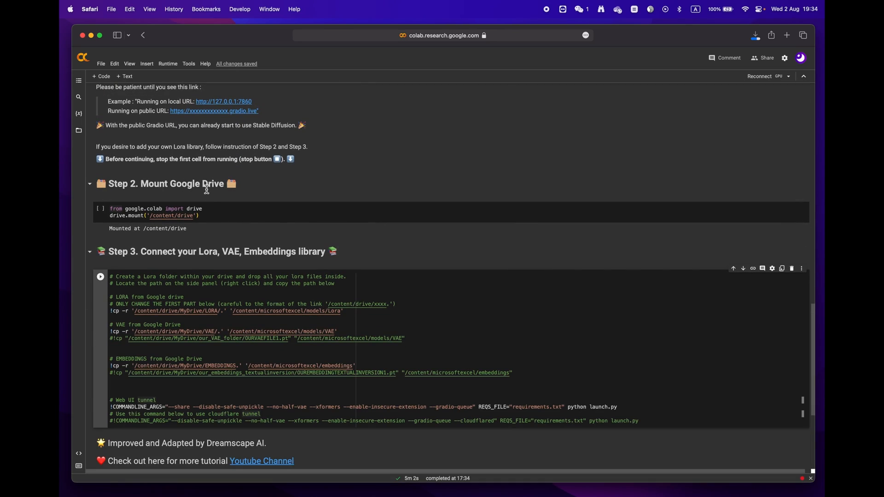
{"action": "scroll", "scroll_direction": "down", "scroll_amount": 3}
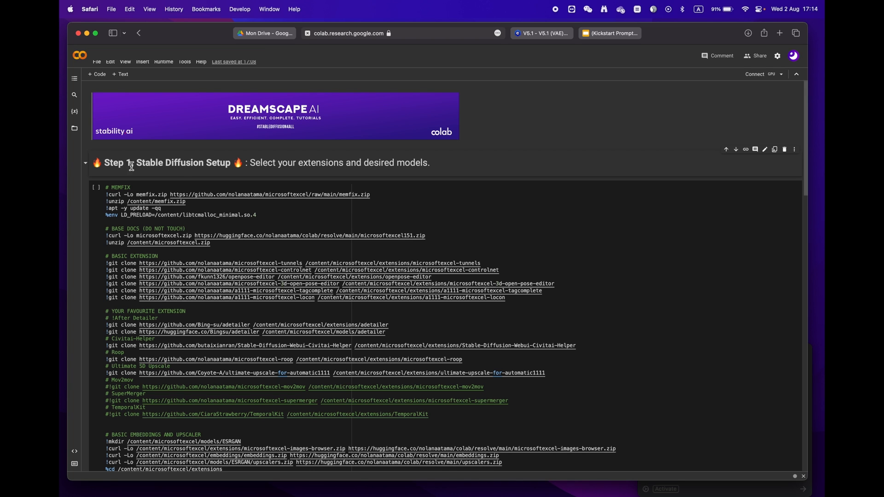
{"action": "double_click", "coordinate": [168, 162]}
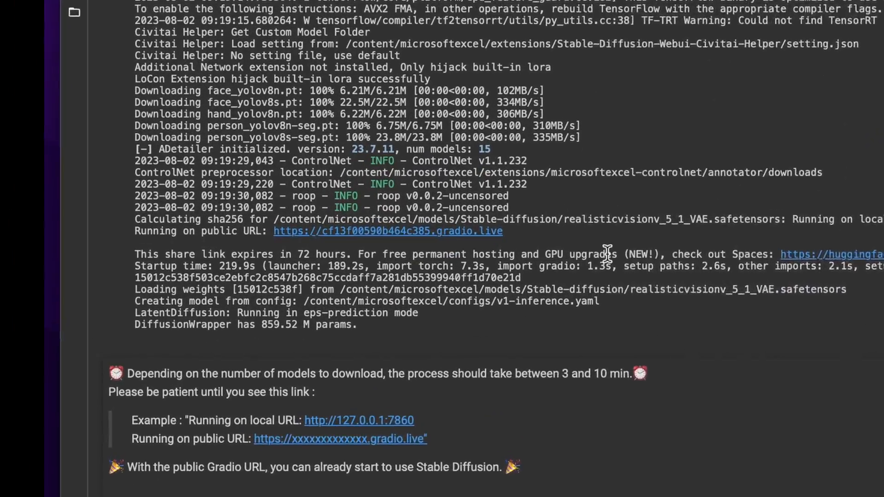
{"action": "scroll", "scroll_direction": "down", "scroll_amount": 3}
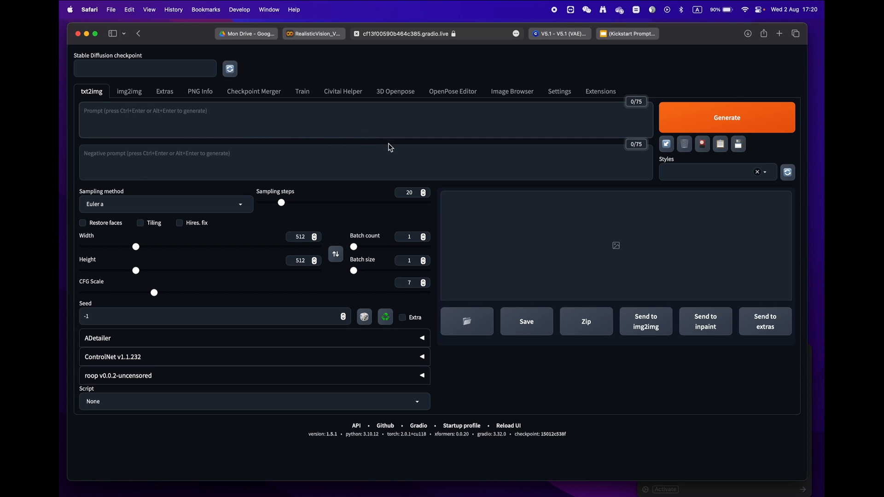
{"action": "mouse_move", "coordinate": [562, 47]}
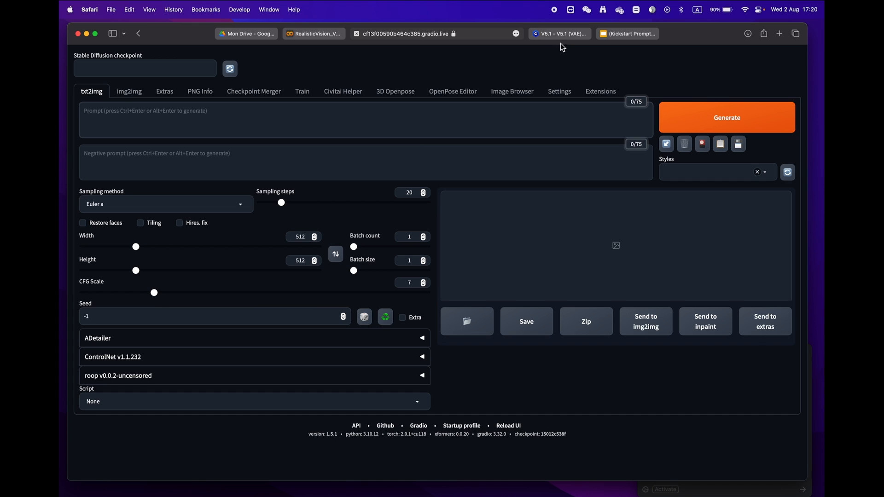
{"action": "left_click", "coordinate": [560, 33]}
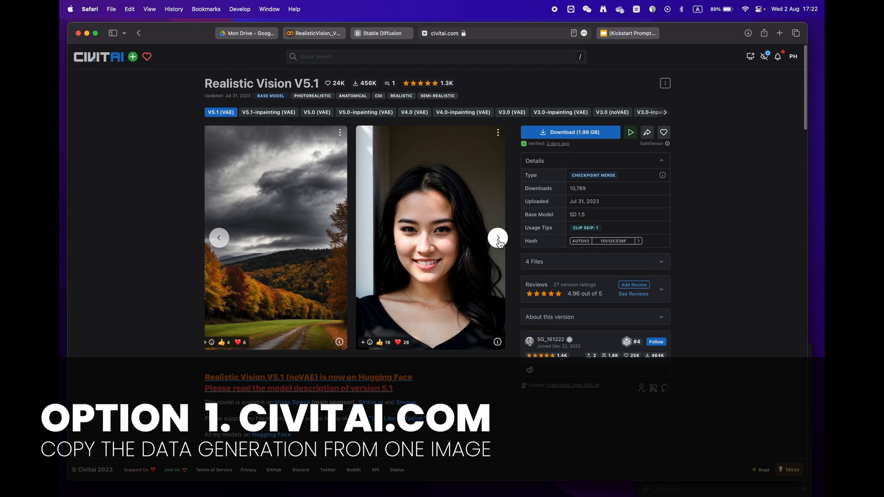
Copy the generation data of the man's portrait example from the Realistic Vision V5.1 carousel.
{"action": "left_click", "coordinate": [497, 238]}
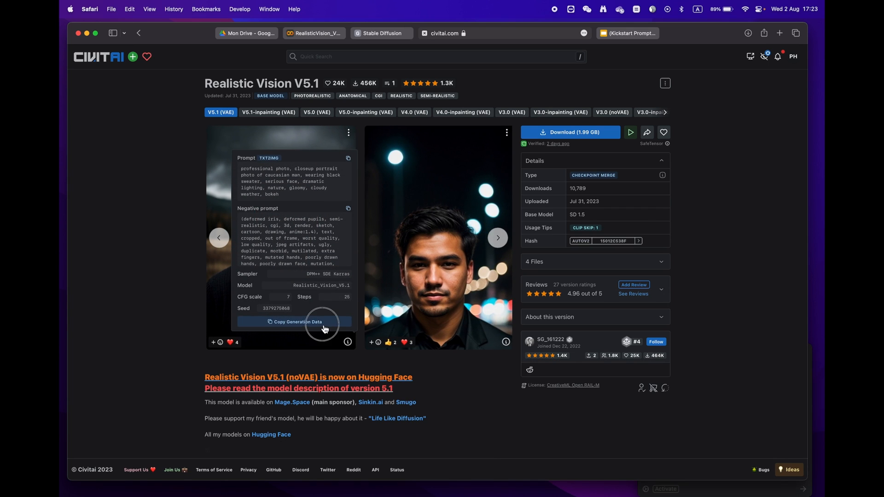
{"action": "left_click", "coordinate": [293, 322]}
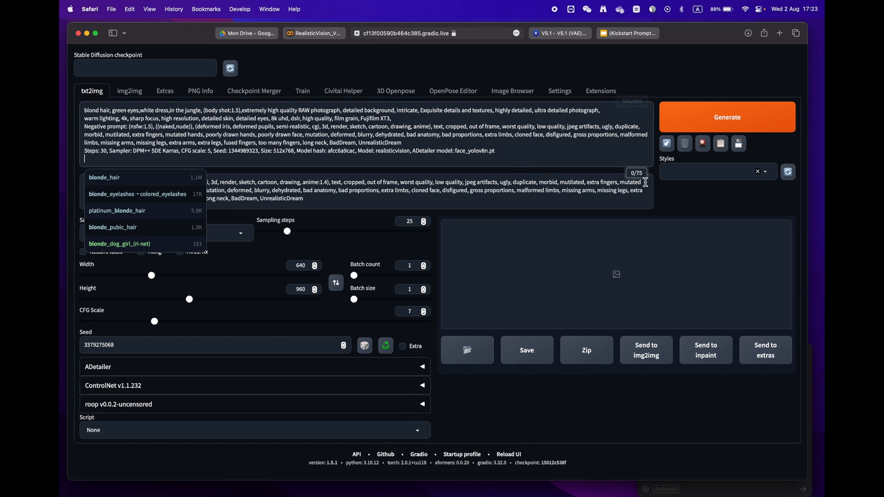
Read the pasted 'woman top model' generation data into the txt2img settings (2048×3072, CFG 19) and leave Hires. fix off.
{"action": "left_click", "coordinate": [667, 143]}
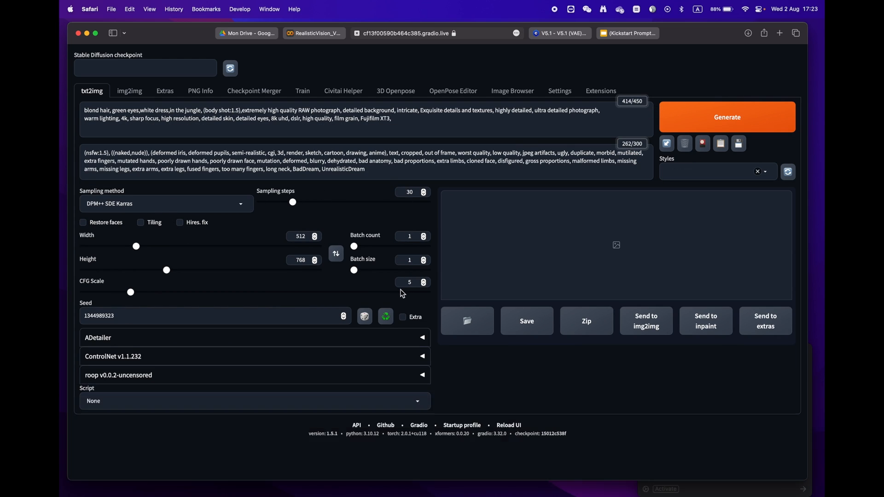
{"action": "left_click", "coordinate": [180, 222]}
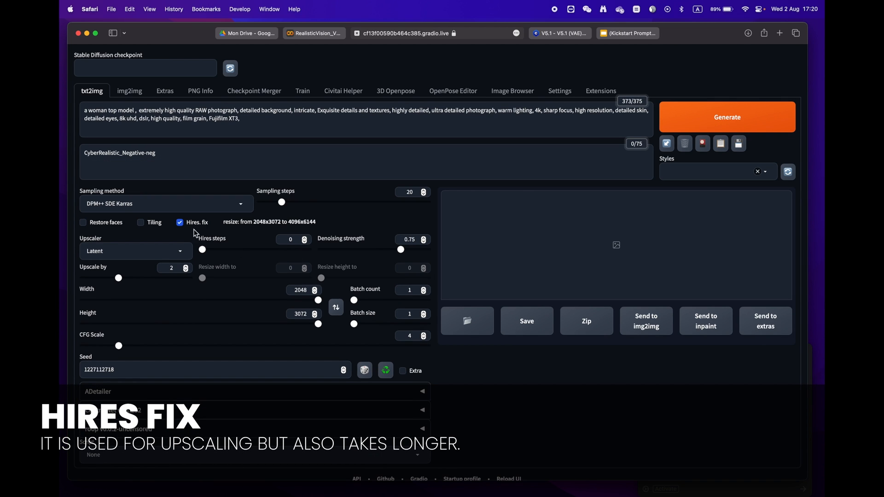
{"action": "left_click", "coordinate": [180, 222]}
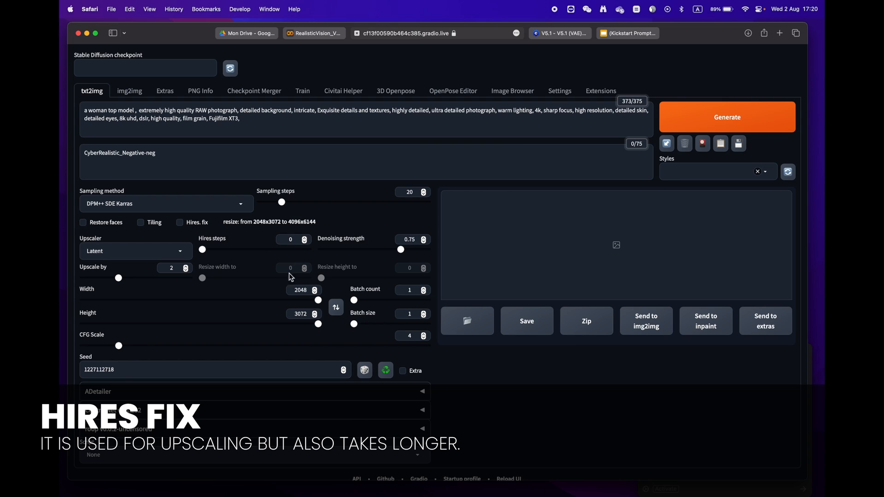
{"action": "left_click", "coordinate": [179, 222]}
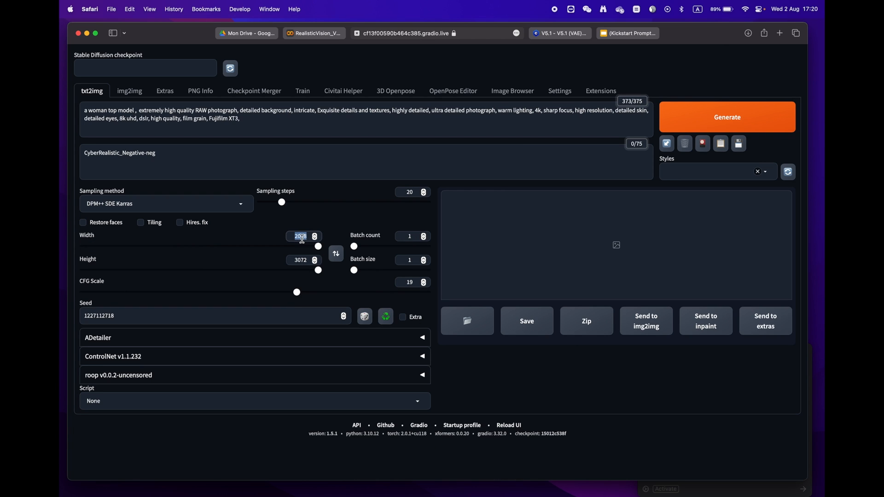
{"action": "mouse_move", "coordinate": [409, 272]}
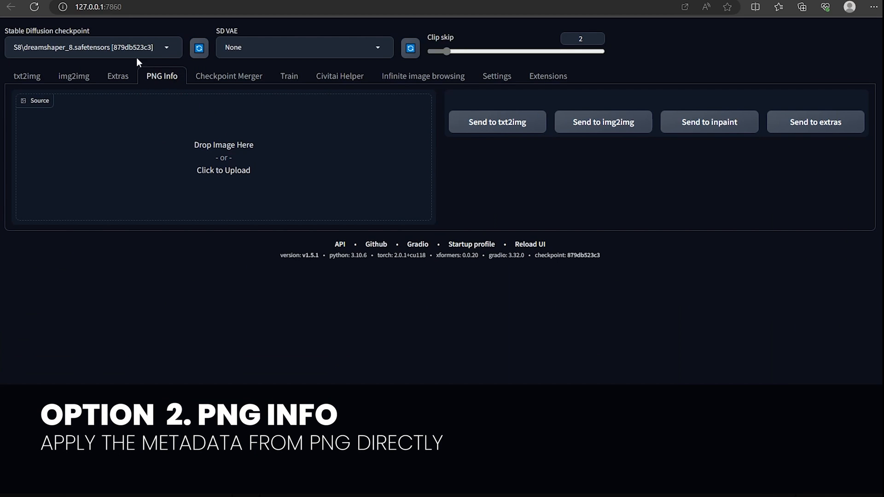
Load the bald Night King portrait PNG into PNG Info, send its settings to txt2img and generate.
{"action": "left_click", "coordinate": [223, 169]}
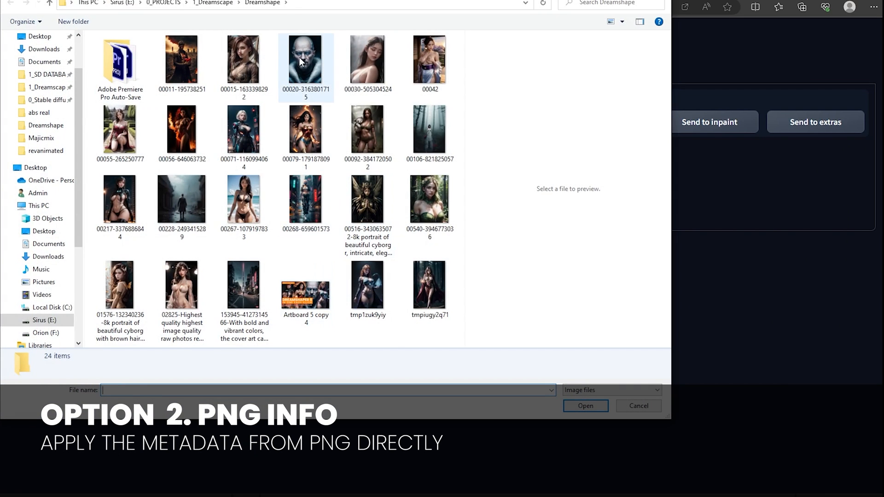
{"action": "left_click", "coordinate": [637, 407]}
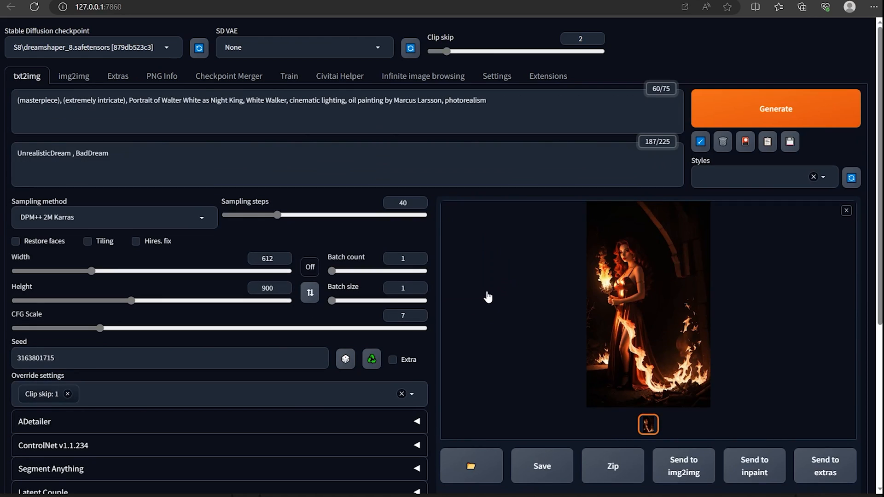
{"action": "left_click", "coordinate": [776, 109]}
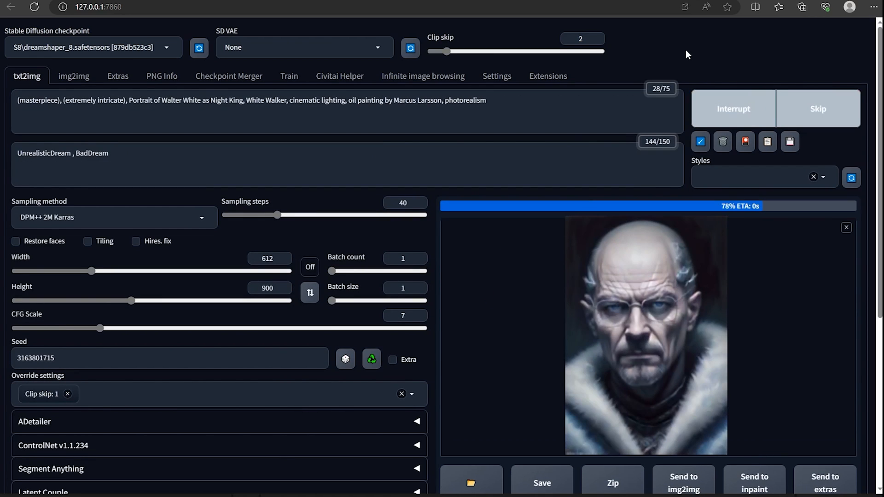
{"action": "key", "text": "Alt+Tab"}
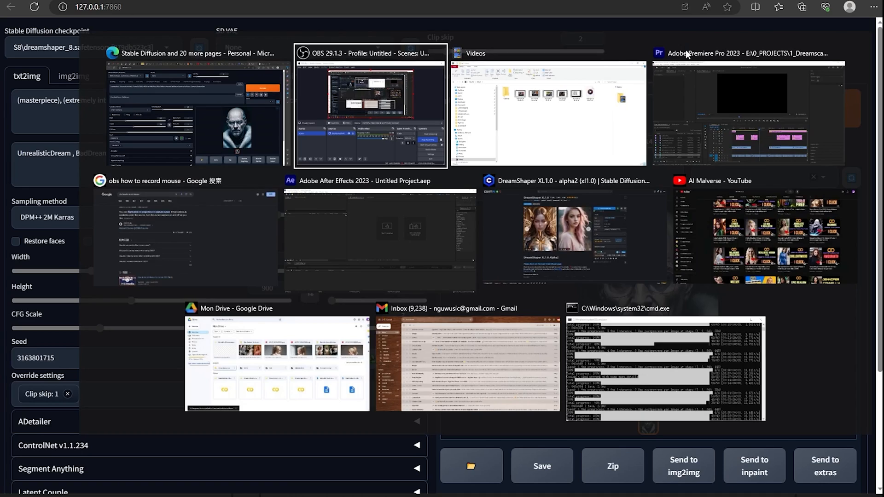
Check the six safetensors files in Drive's LORA folder, then return to Mon Drive with LORA, VAE and EMBEDDINGS.
{"action": "left_click", "coordinate": [276, 361]}
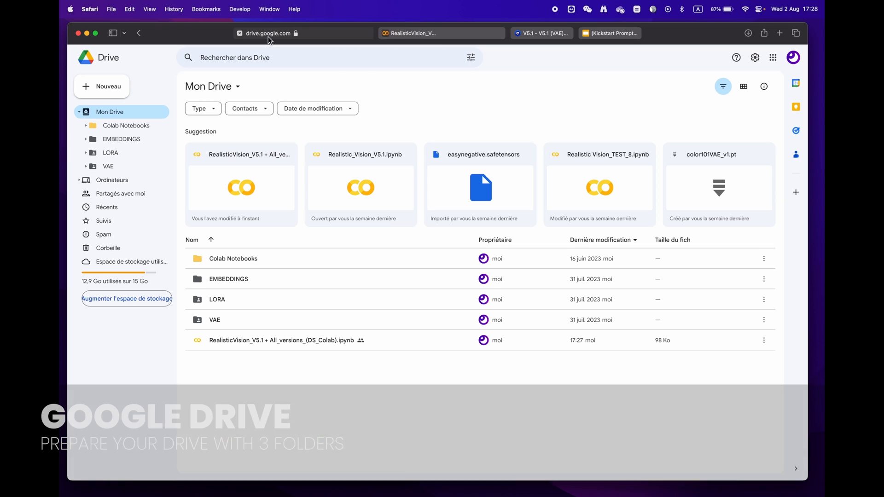
{"action": "mouse_move", "coordinate": [255, 320]}
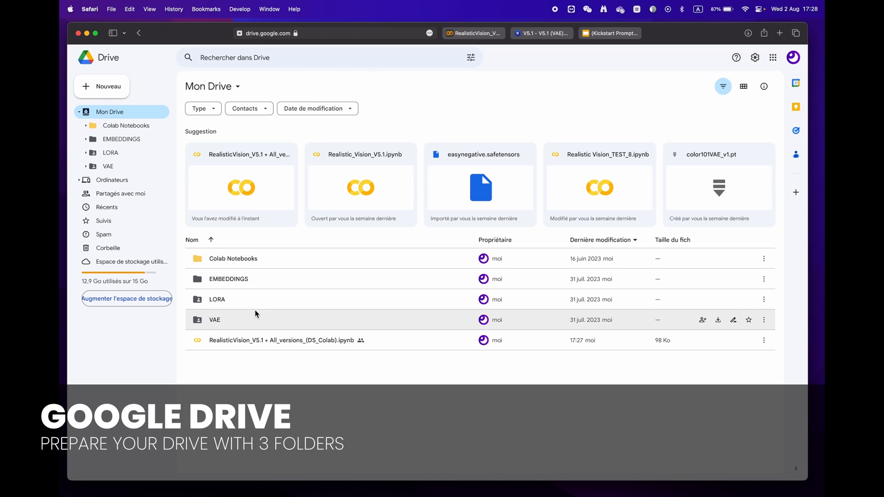
{"action": "double_click", "coordinate": [217, 300]}
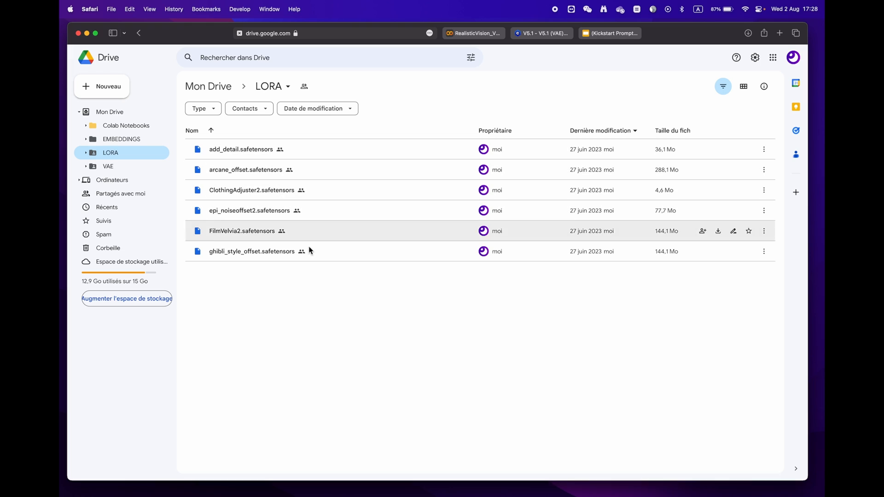
{"action": "left_click", "coordinate": [208, 86]}
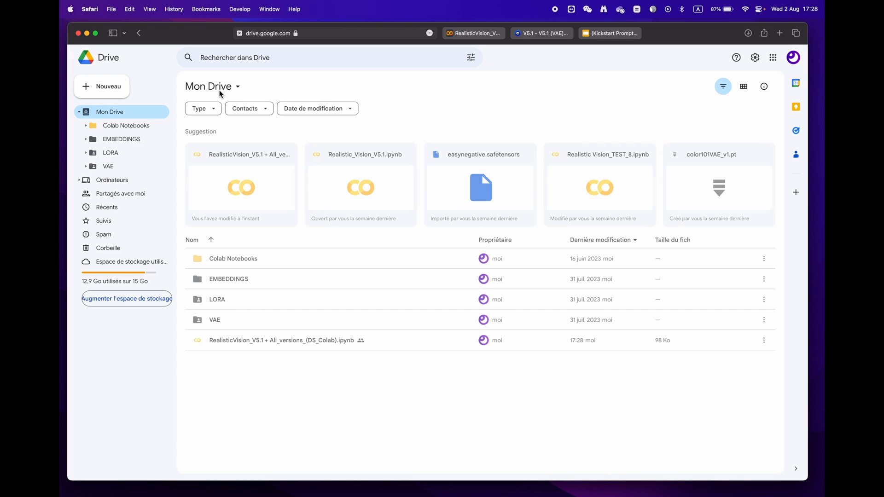
Stop the first Colab cell that has been running Stable Diffusion.
{"action": "left_click", "coordinate": [346, 33]}
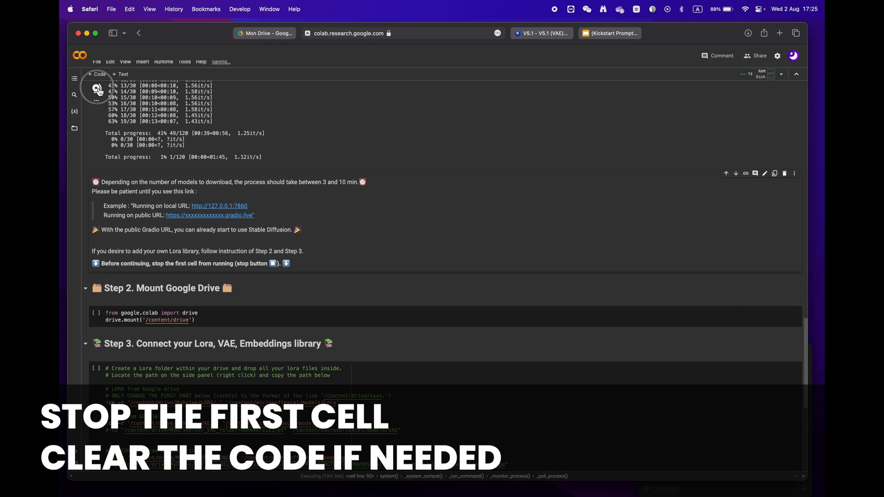
{"action": "scroll", "scroll_direction": "up", "scroll_amount": 3}
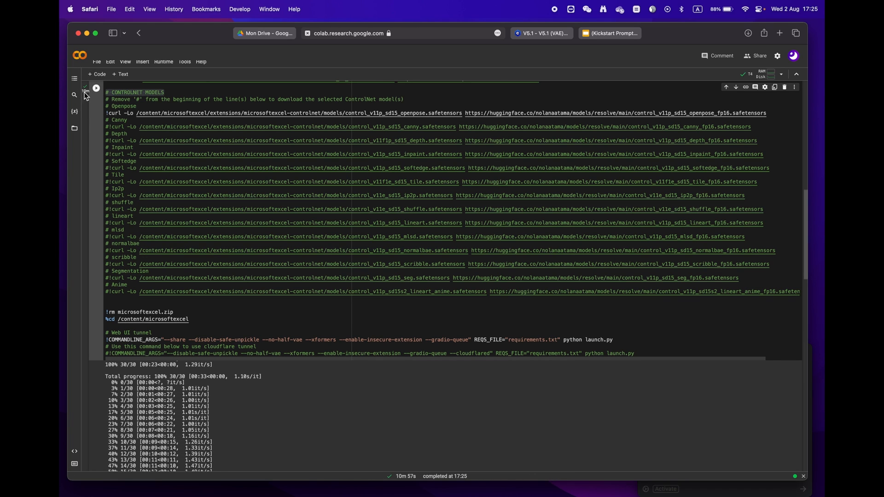
{"action": "scroll", "scroll_direction": "down", "scroll_amount": 3}
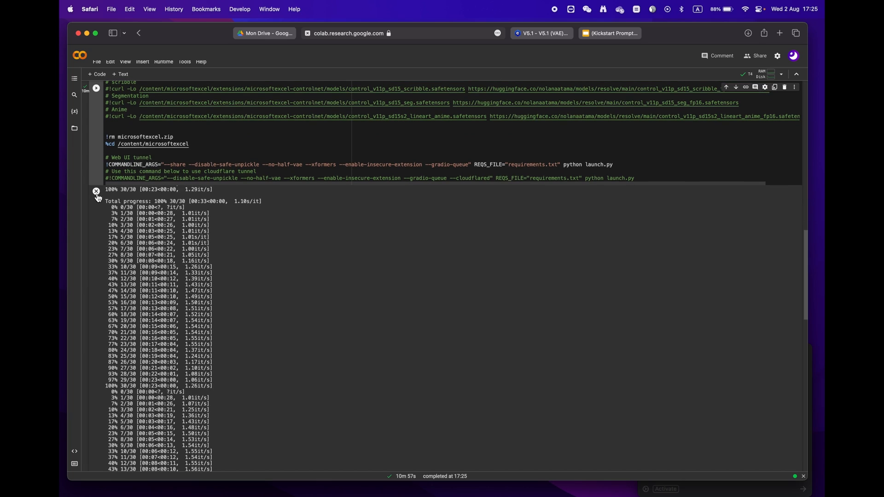
{"action": "scroll", "scroll_direction": "down", "scroll_amount": 3}
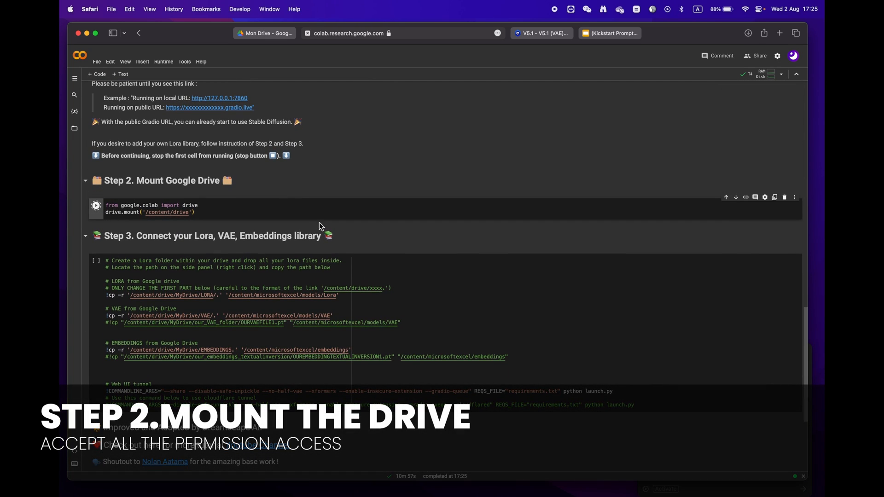
Run the Step 2 Mount Google Drive cell and connect the notebook to Google Drive.
{"action": "left_click", "coordinate": [96, 206]}
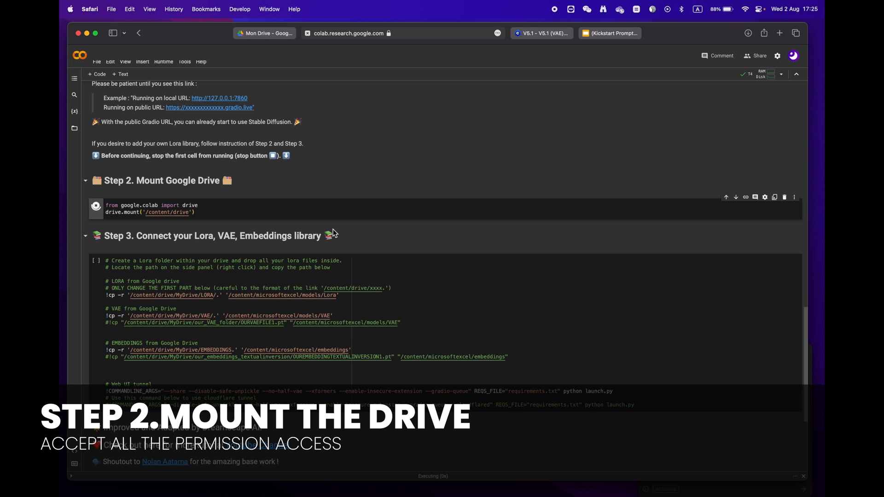
{"action": "left_click", "coordinate": [95, 208]}
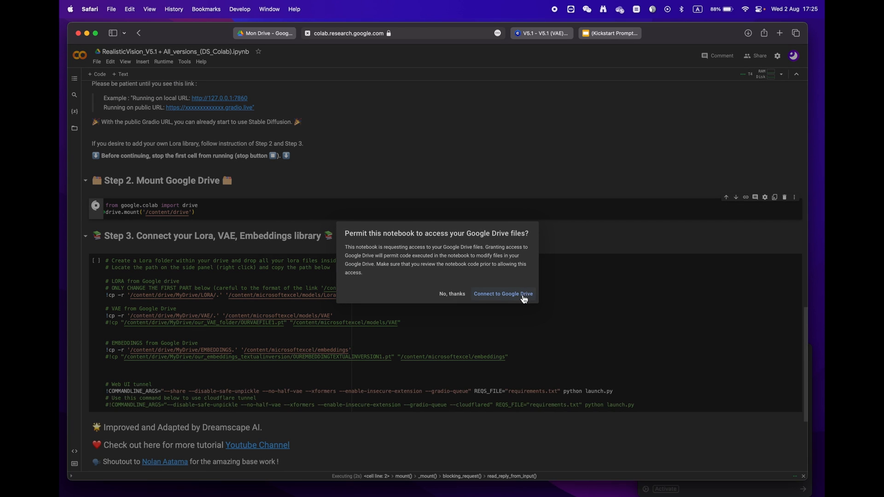
{"action": "left_click", "coordinate": [502, 294]}
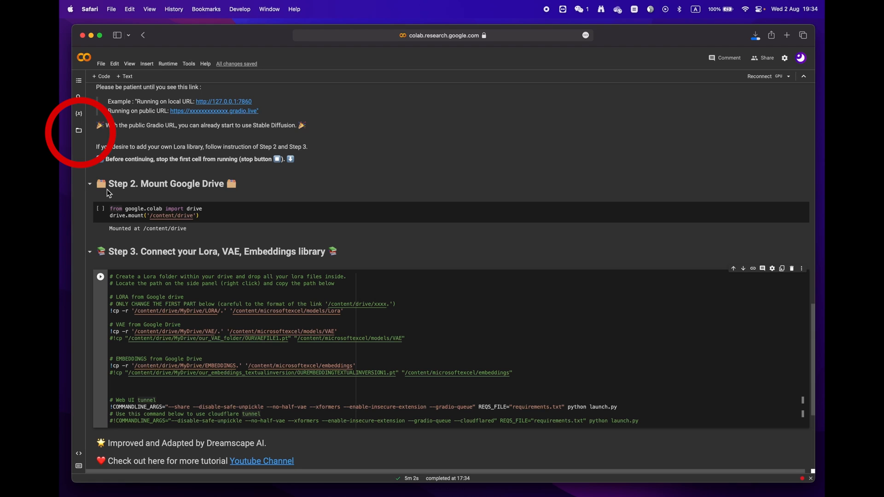
Show the Colab file browser with drive/MyDrive expanded to its LORA, VAE and EMBEDDINGS folders.
{"action": "left_click", "coordinate": [78, 130]}
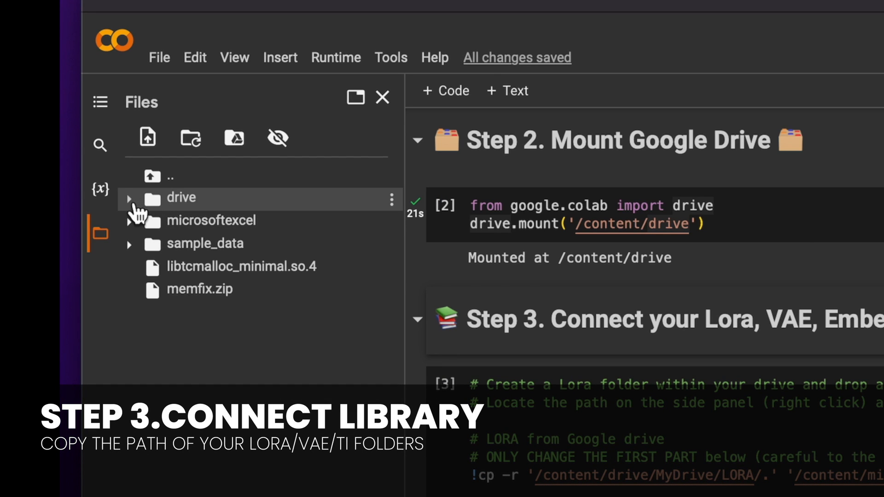
{"action": "left_click", "coordinate": [129, 198]}
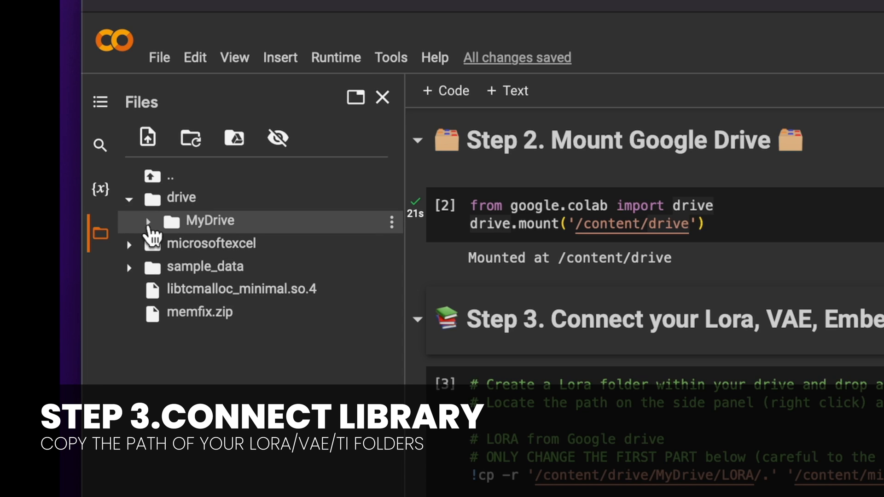
{"action": "left_click", "coordinate": [147, 221]}
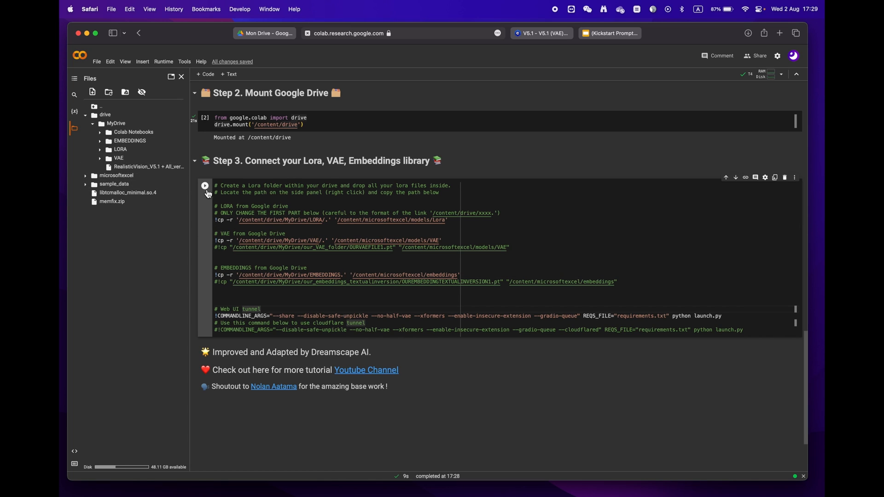
Run the Step 3 library-connecting cell and open the new gradio.live public URL.
{"action": "left_click", "coordinate": [205, 185]}
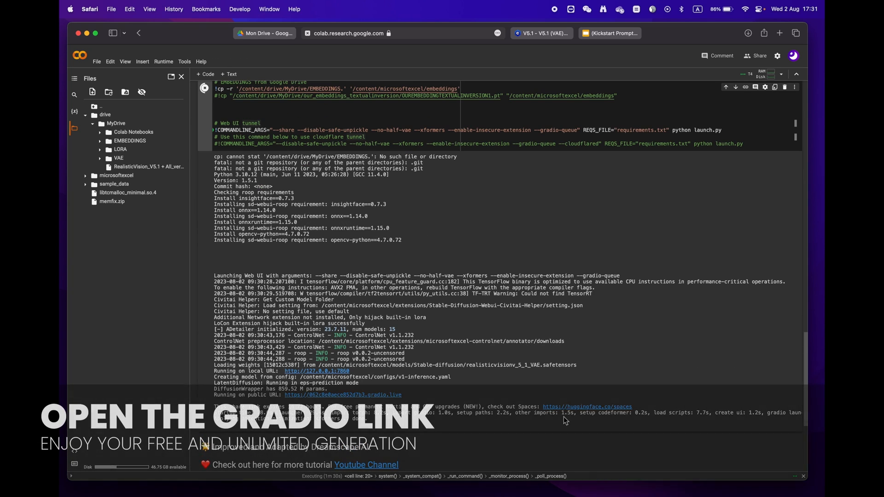
{"action": "left_click", "coordinate": [342, 396]}
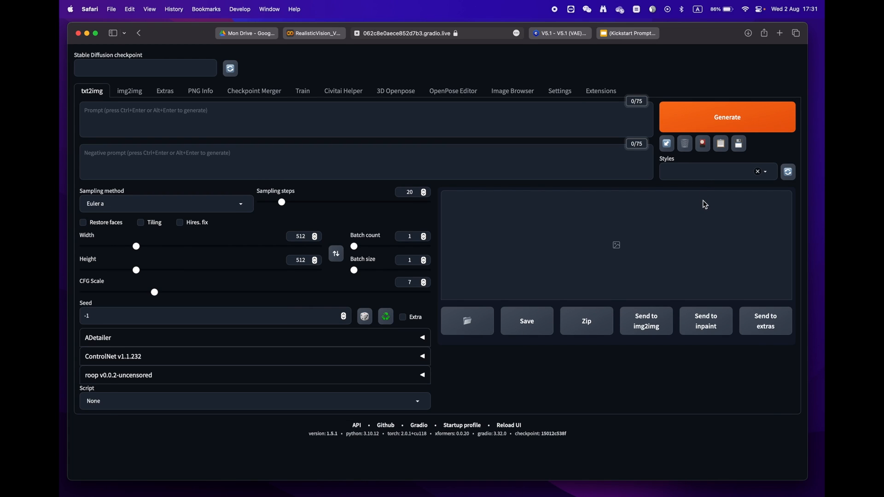
Insert the add_detail LoRA from the extra networks Lora list into the prompt.
{"action": "left_click", "coordinate": [666, 143]}
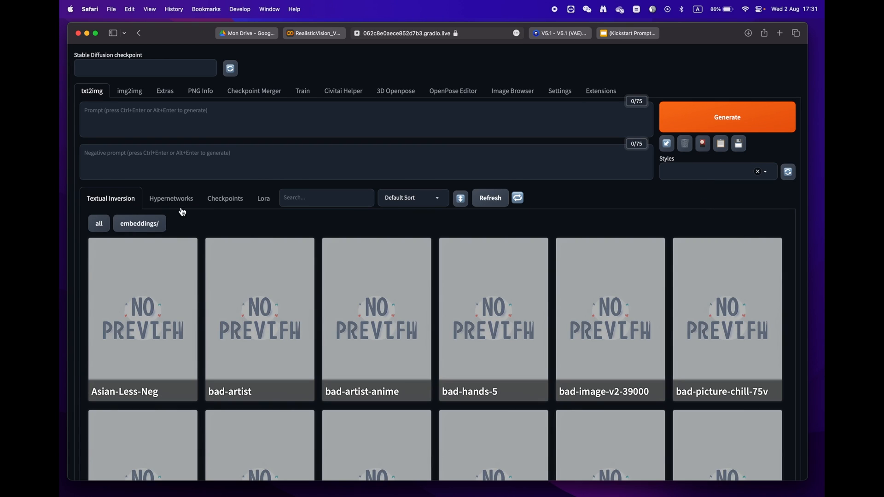
{"action": "left_click", "coordinate": [262, 198]}
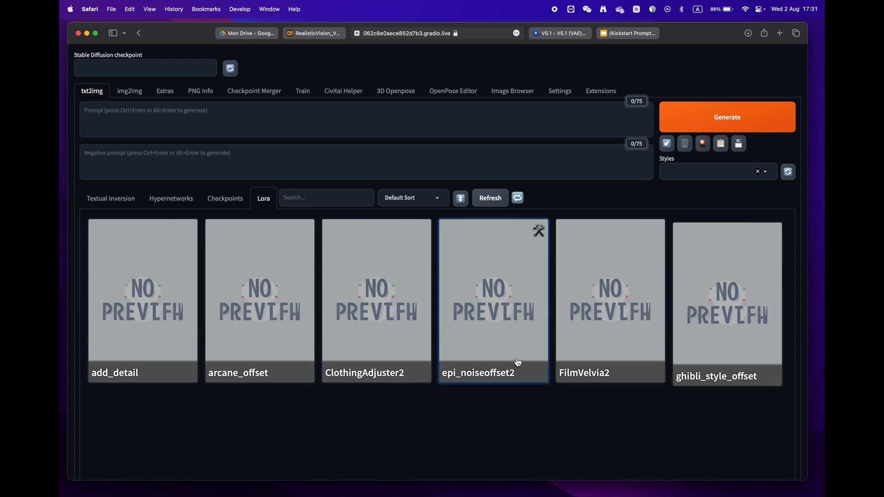
{"action": "left_click", "coordinate": [142, 301]}
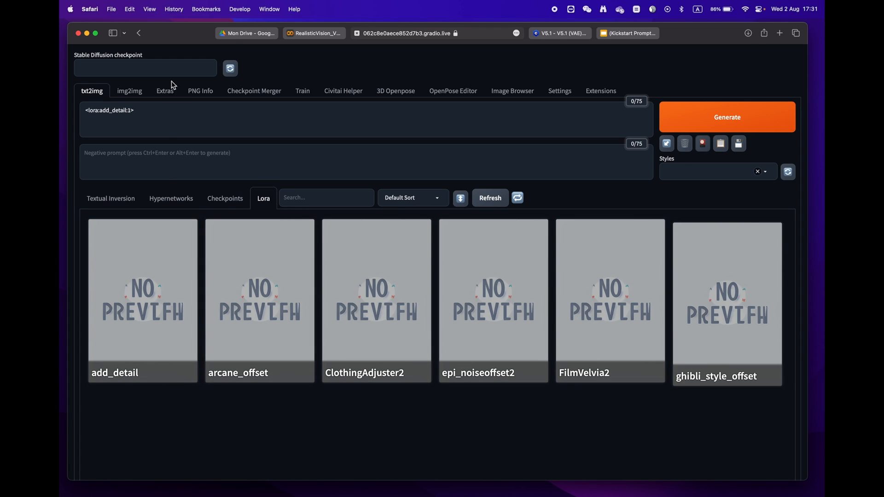